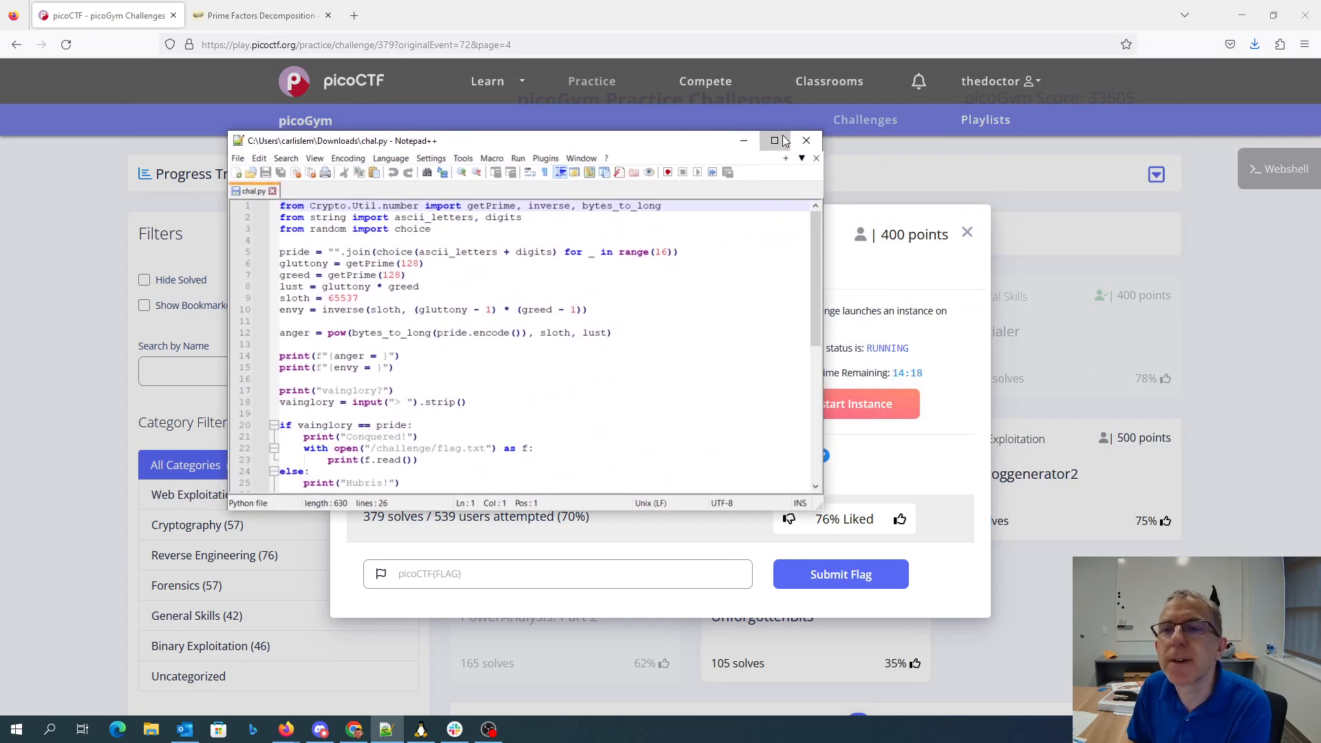
- Read through the whole sra.py solver in vi, scrolling to its end
left_click(775, 140)
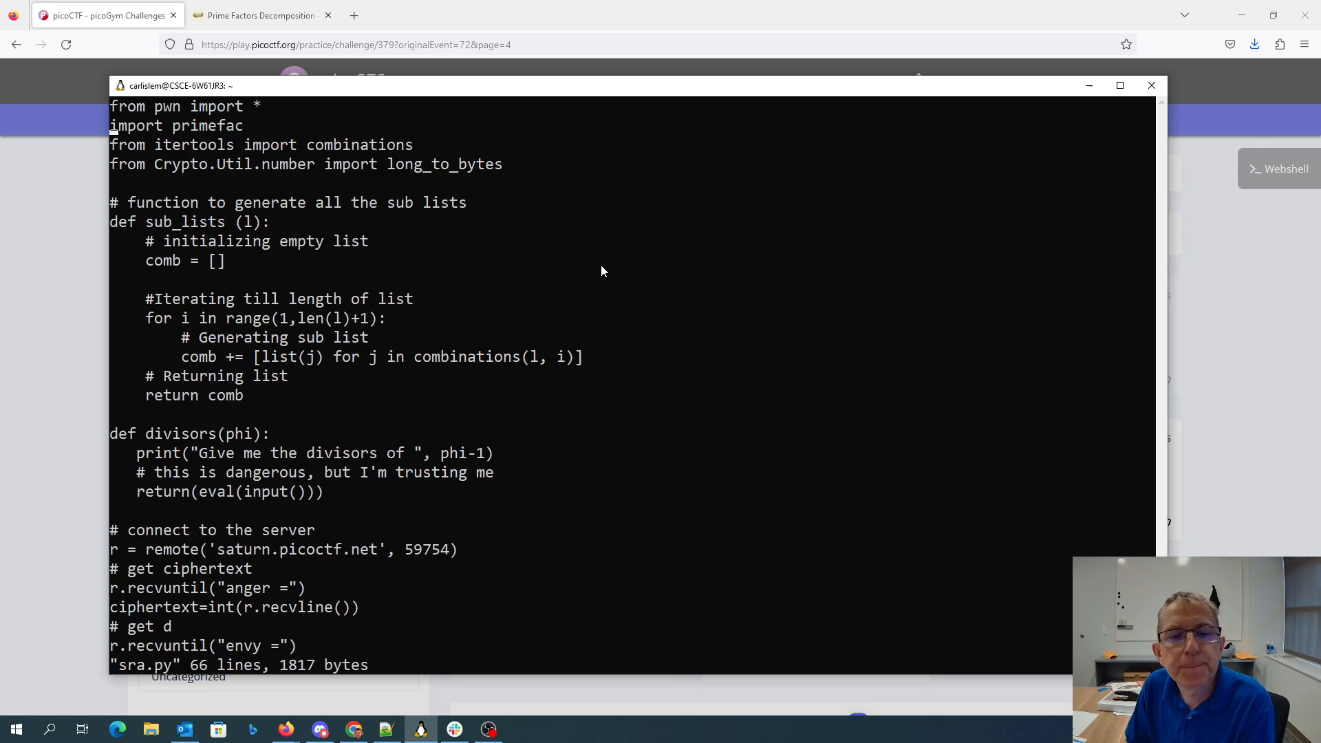
scroll("down", 3)
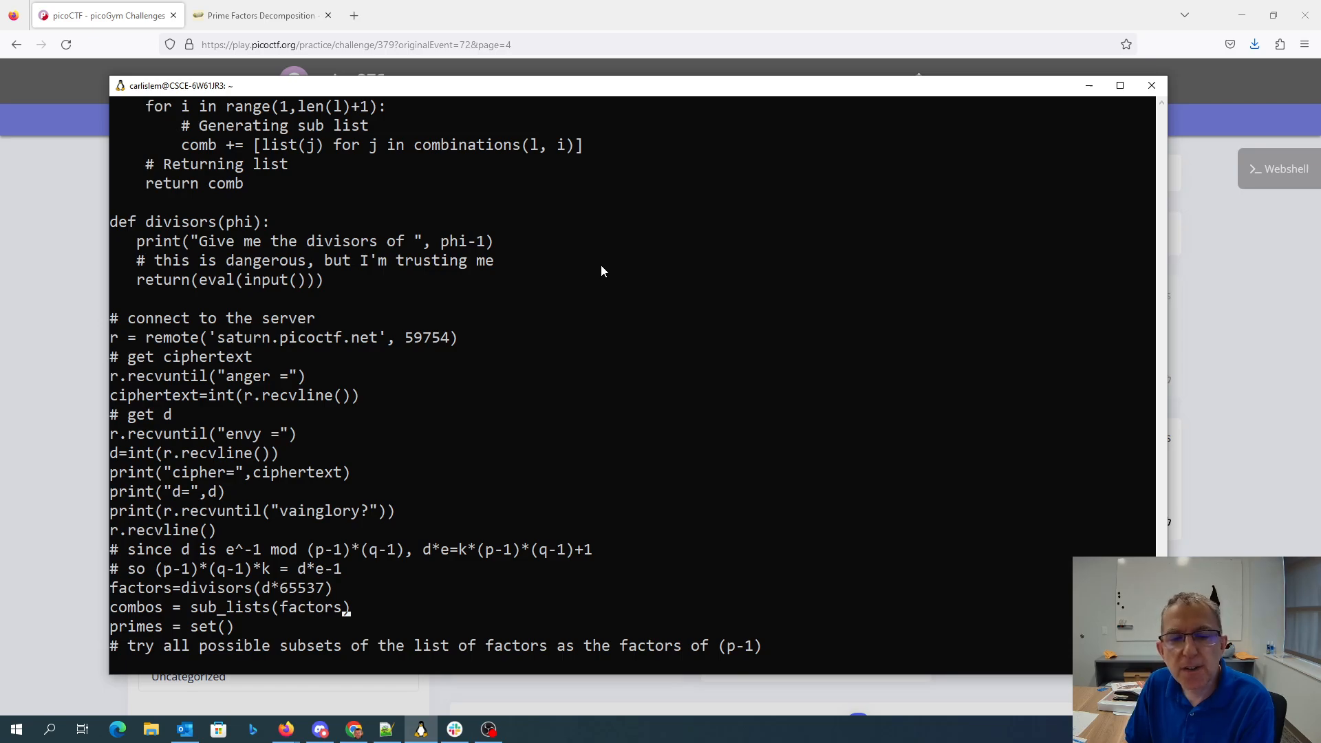
scroll("down", 3)
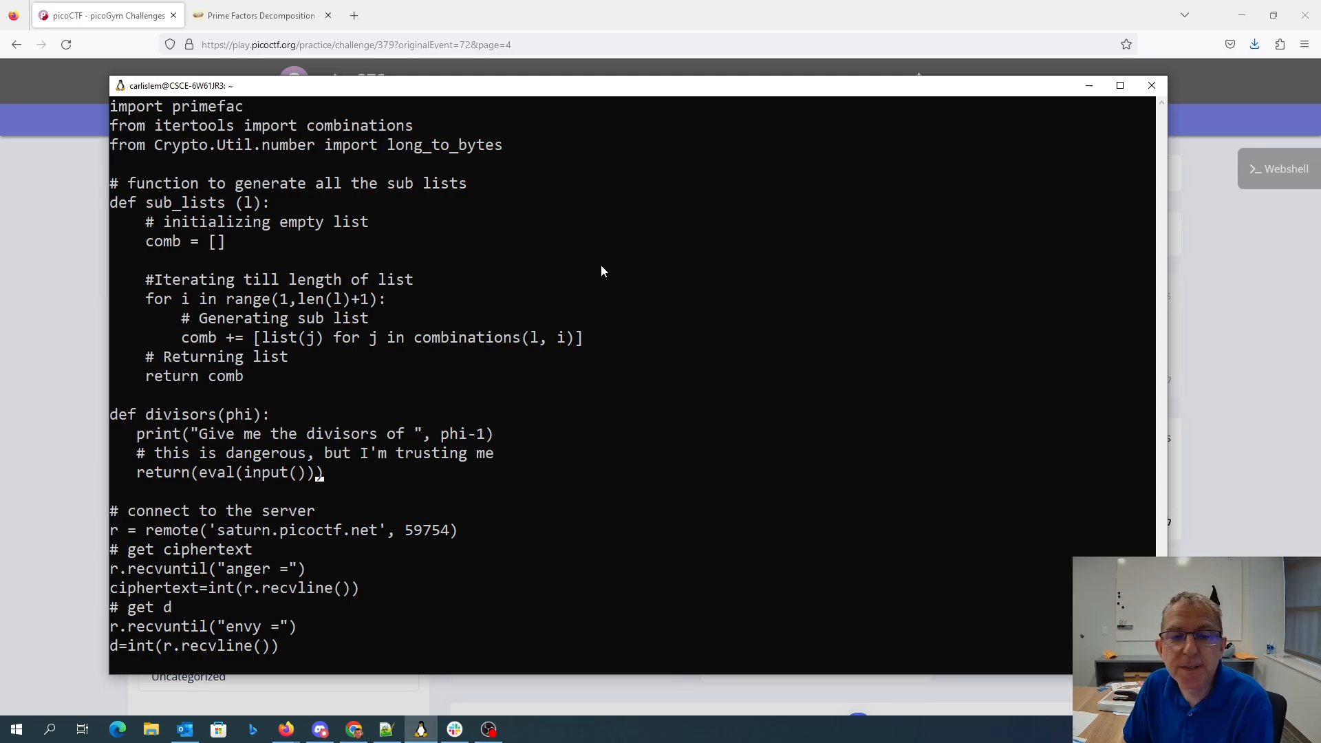
scroll("down", 3)
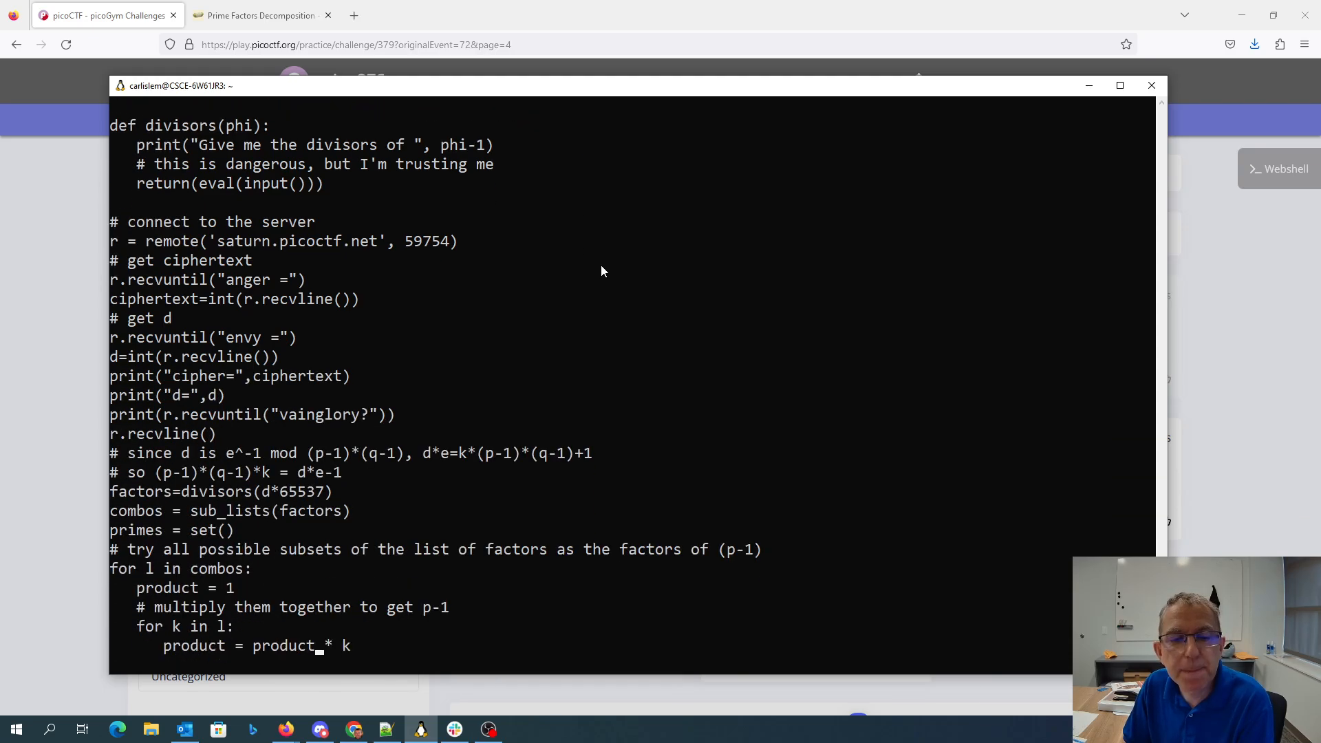
scroll("down", 3)
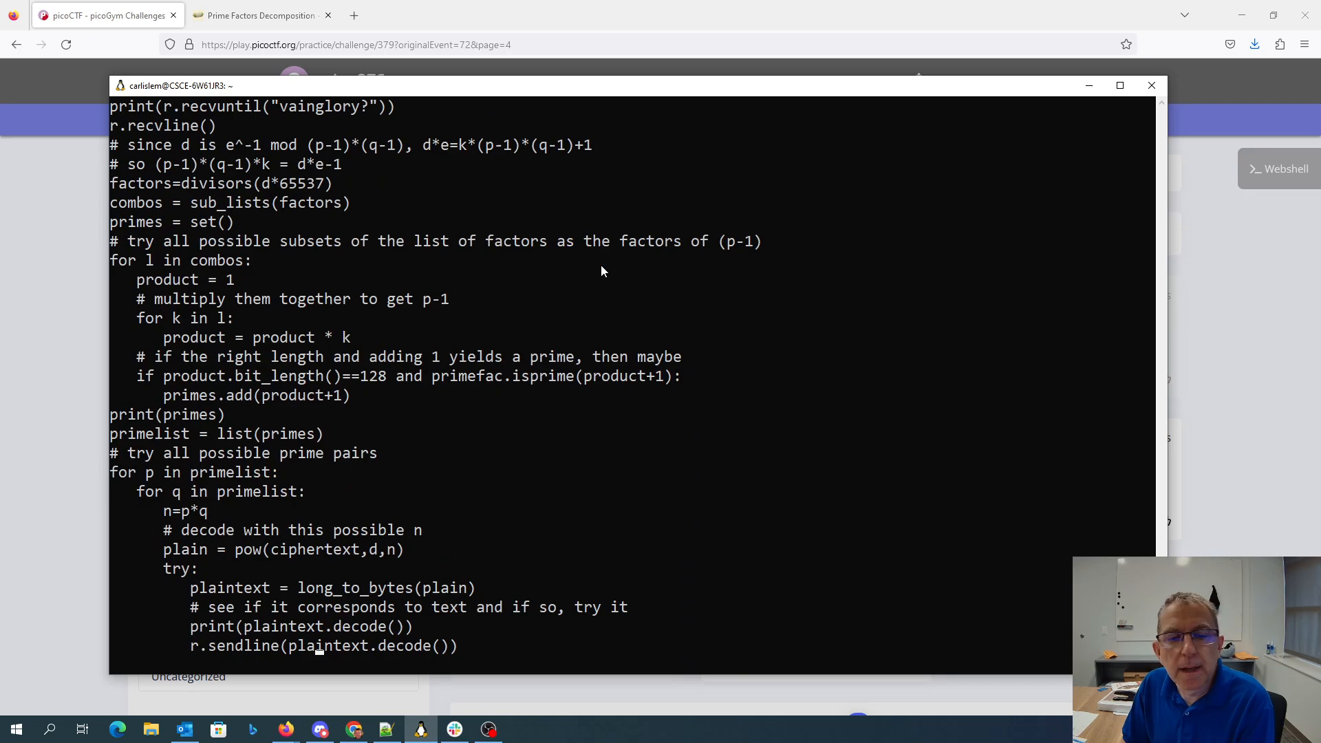
scroll("down", 3)
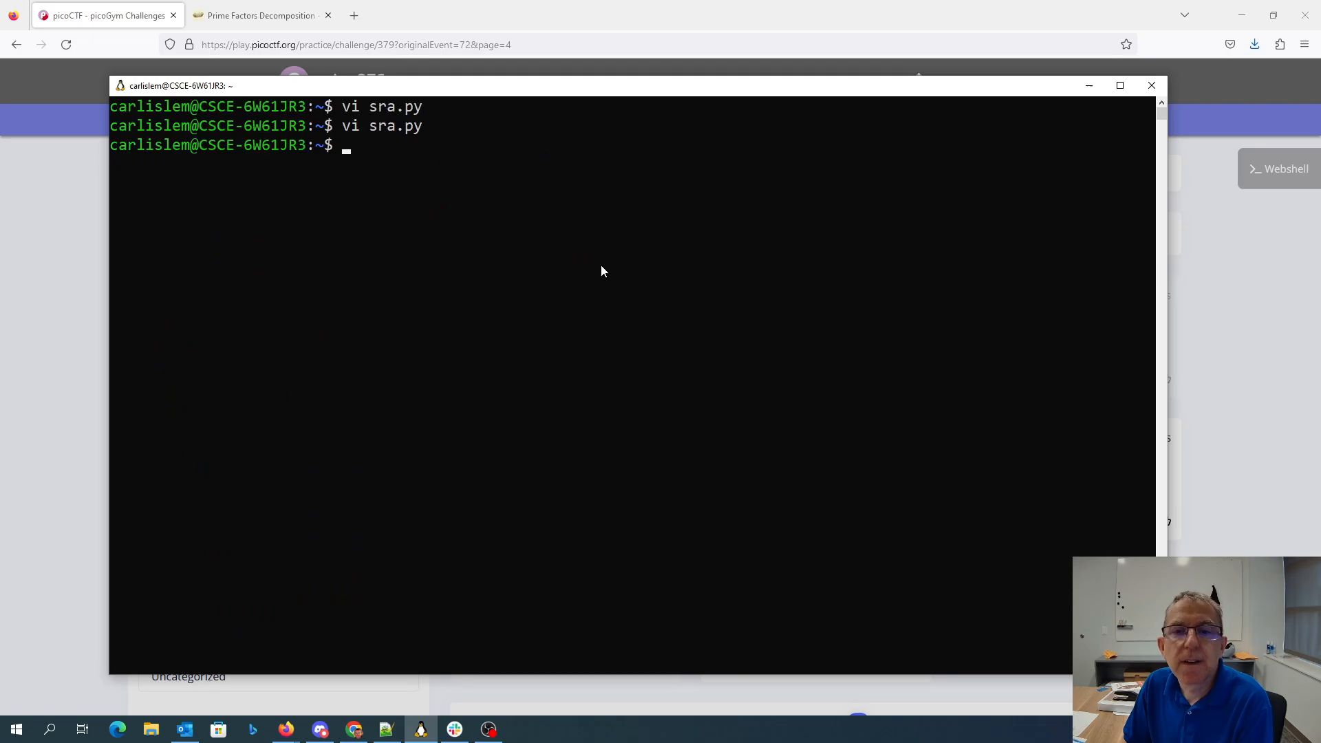
- Run python3 sra.py and copy the large number whose divisors it requests
type("python3")
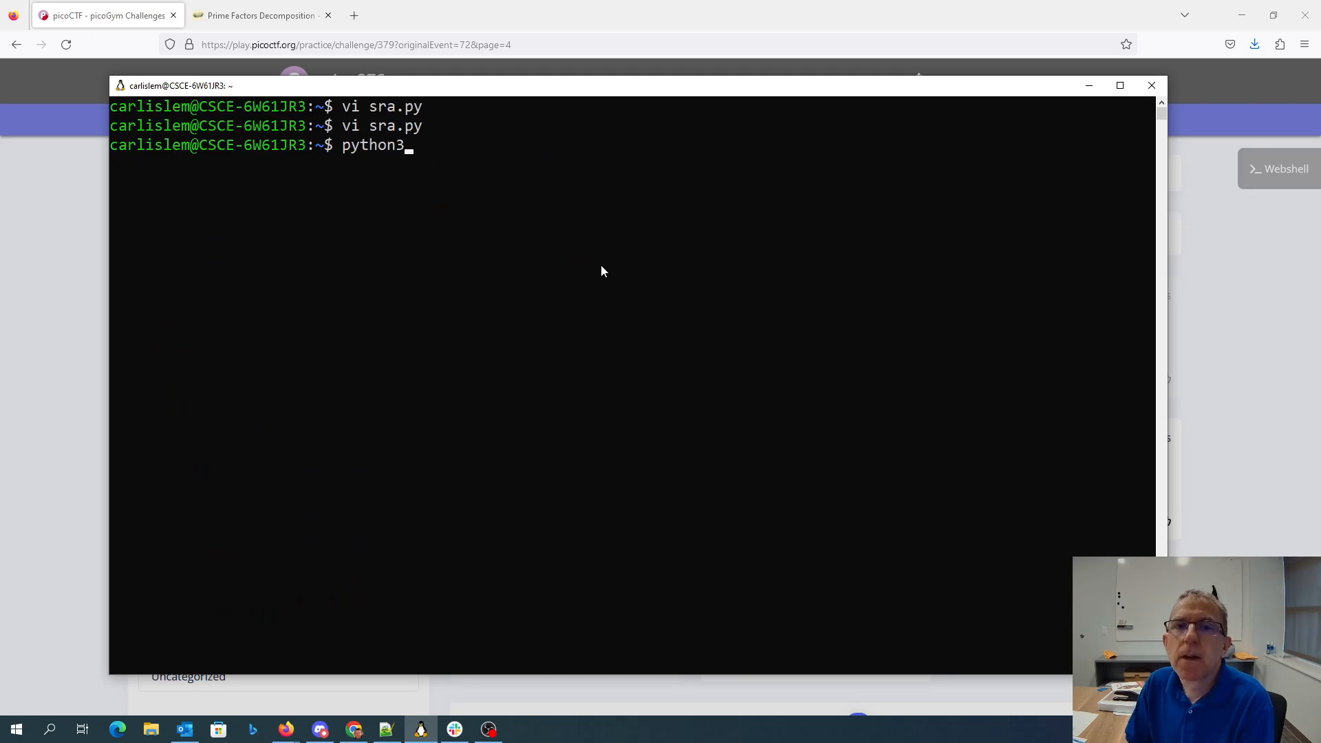
type("sra.py")
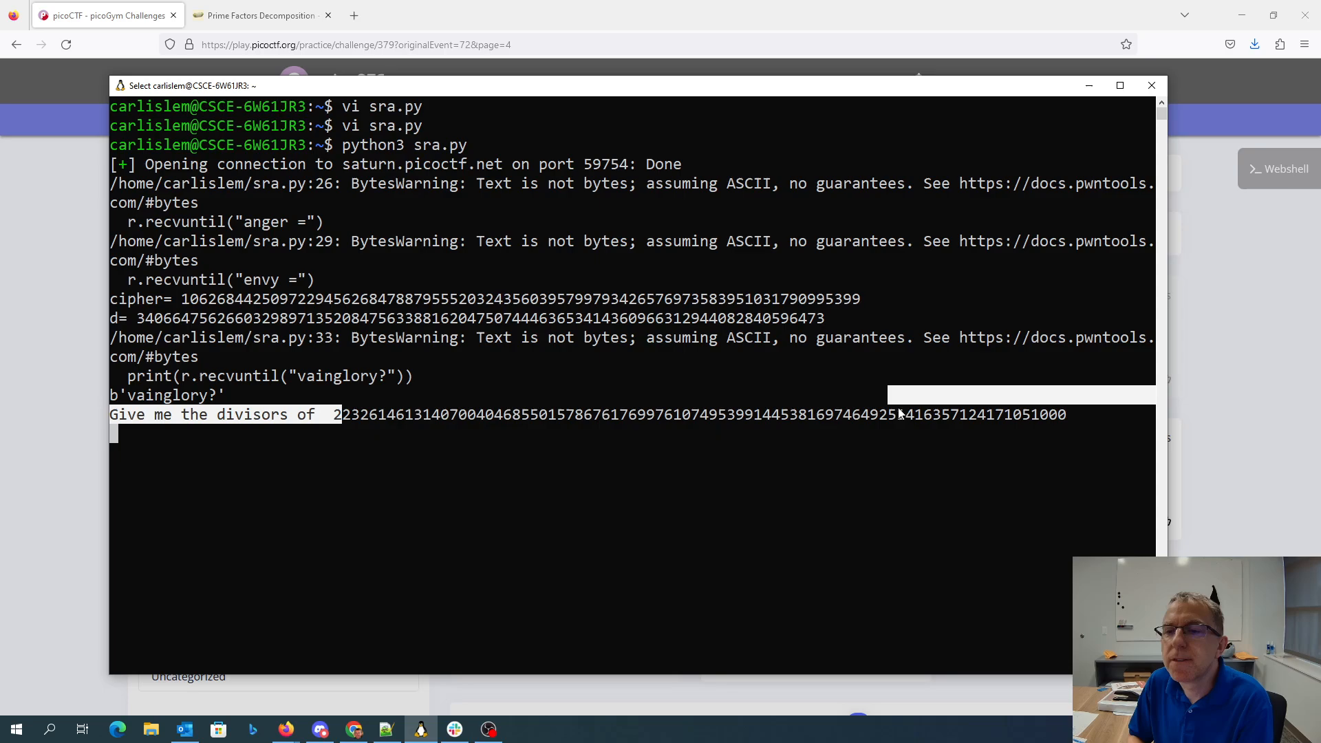
left_click_drag(334, 414, 1065, 414)
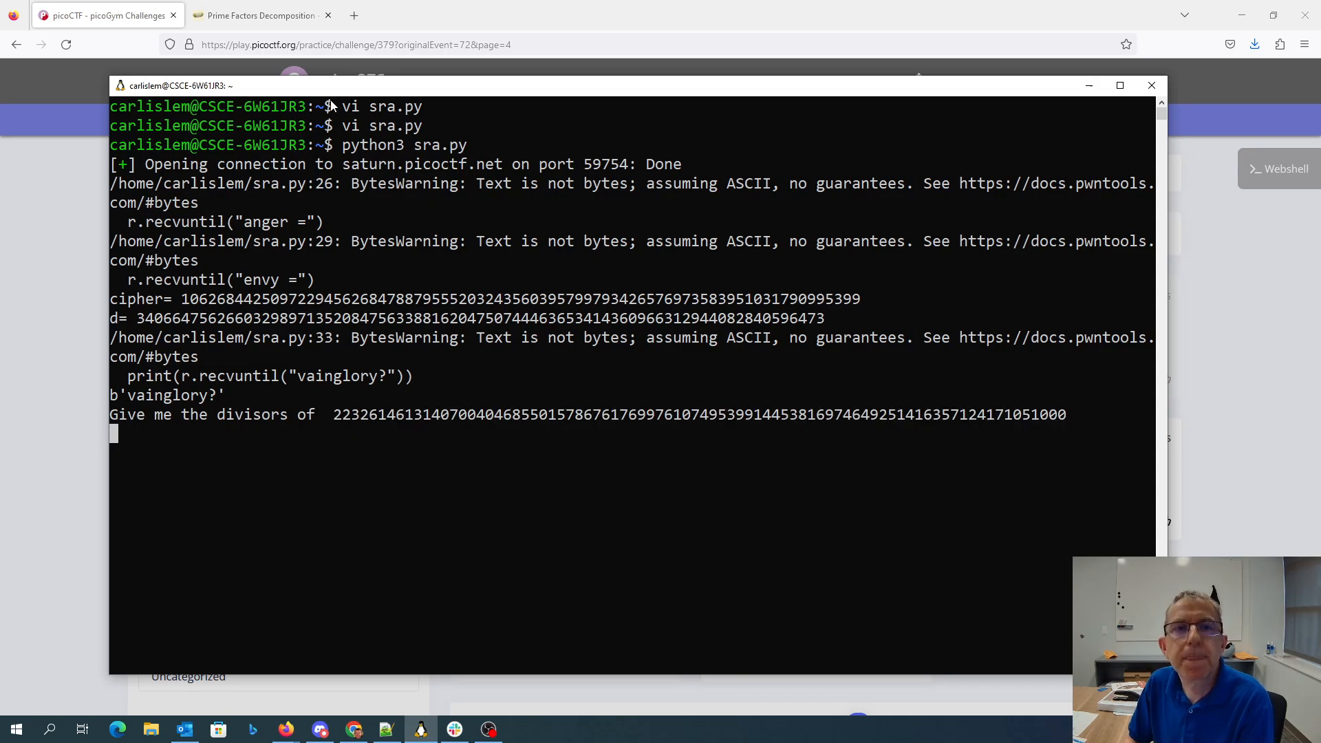
left_click(262, 15)
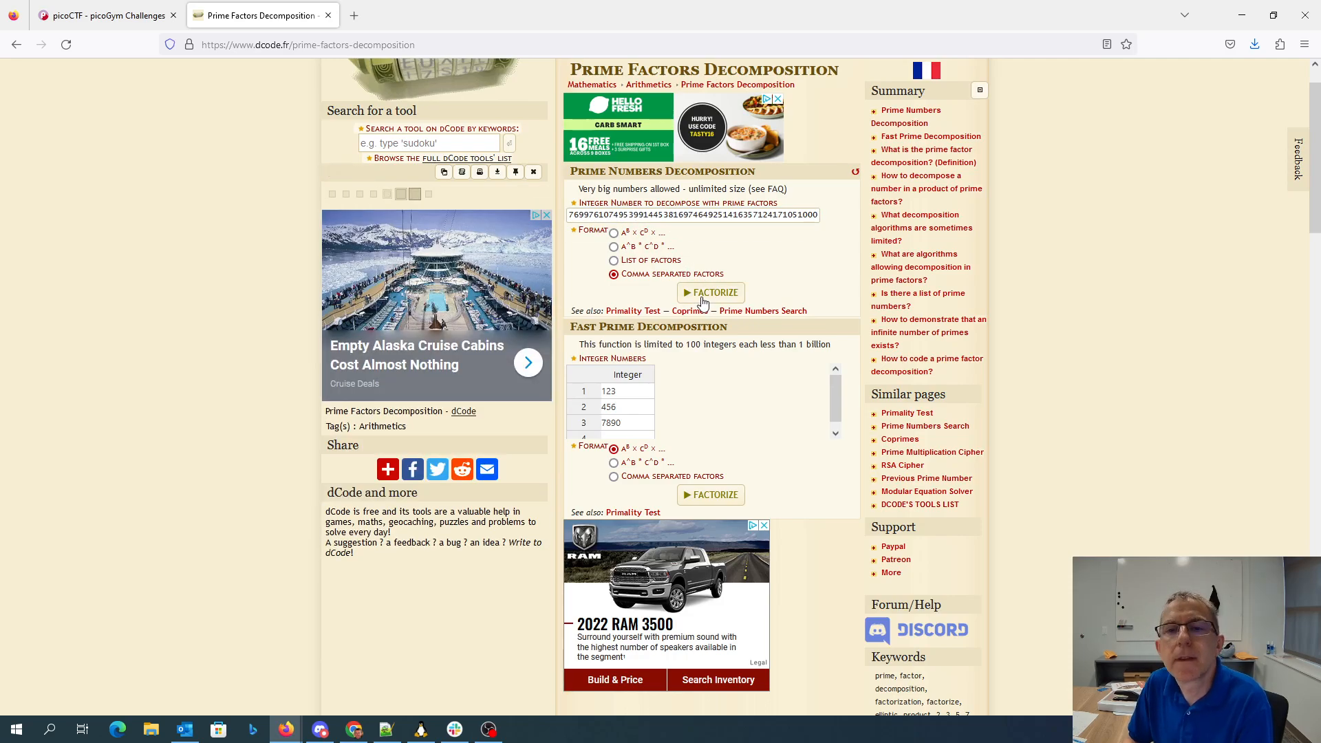
- Factorize the number on dCode and copy its comma-separated prime factors
left_click(710, 292)
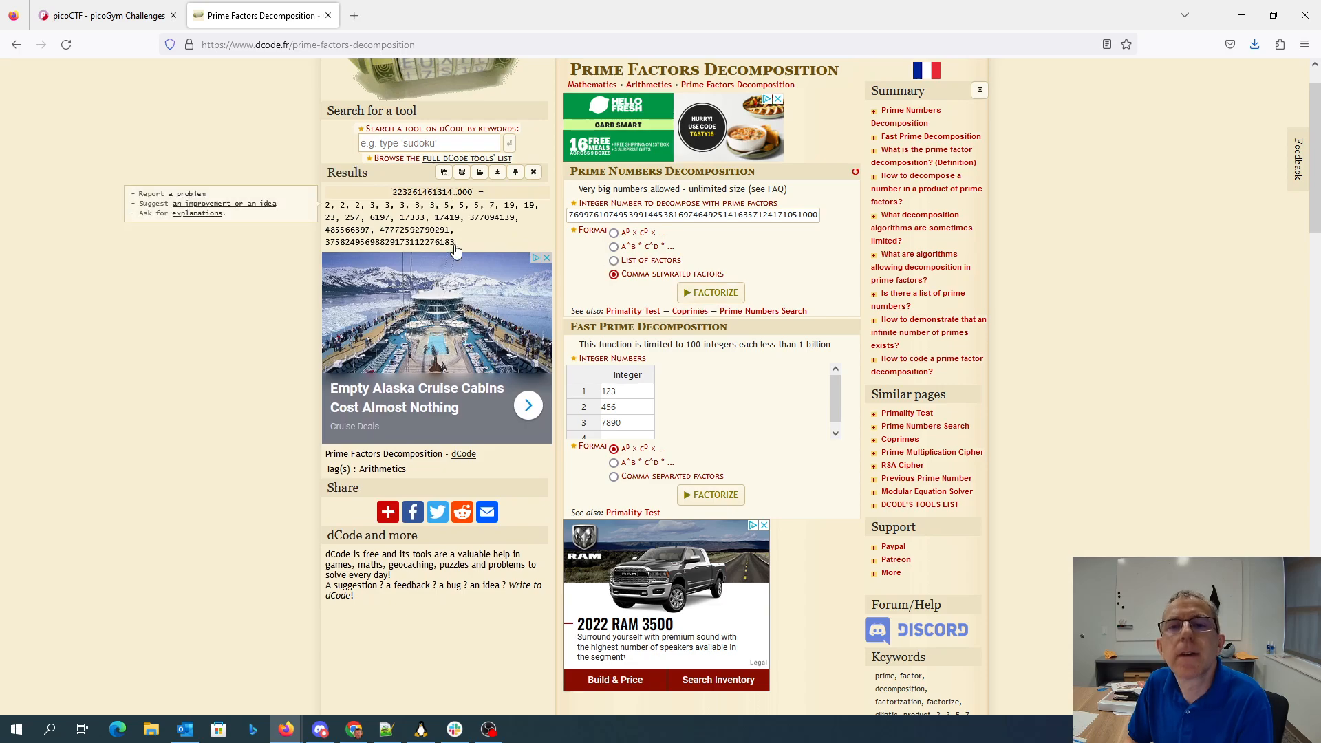
left_click_drag(327, 204, 456, 242)
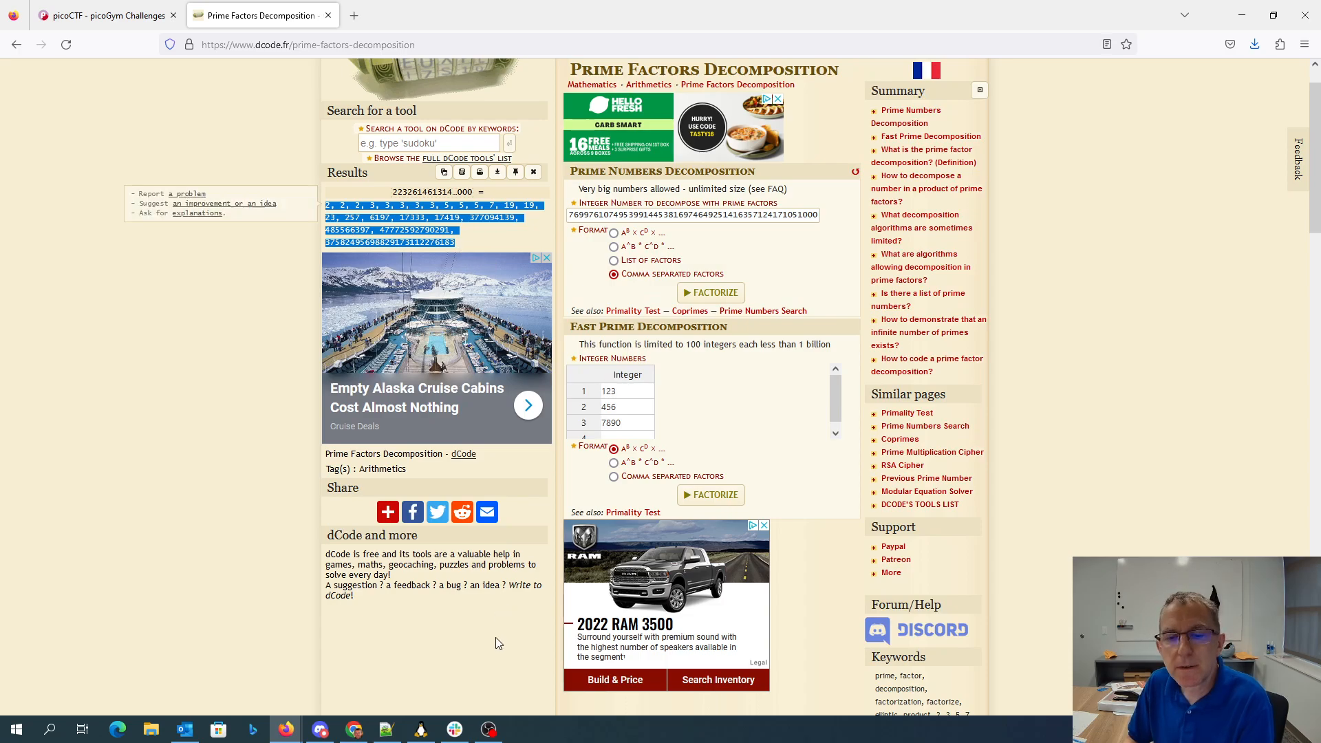
left_click(418, 729)
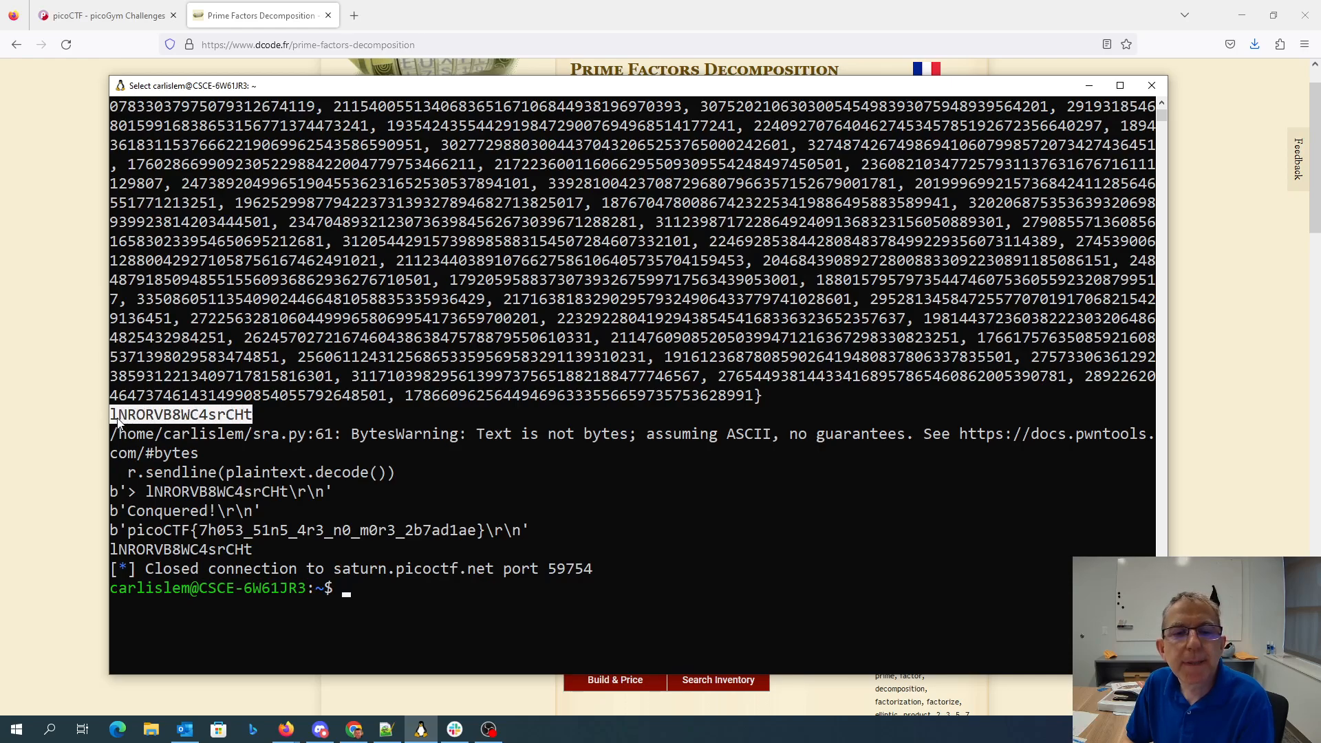
mouse_move(130, 532)
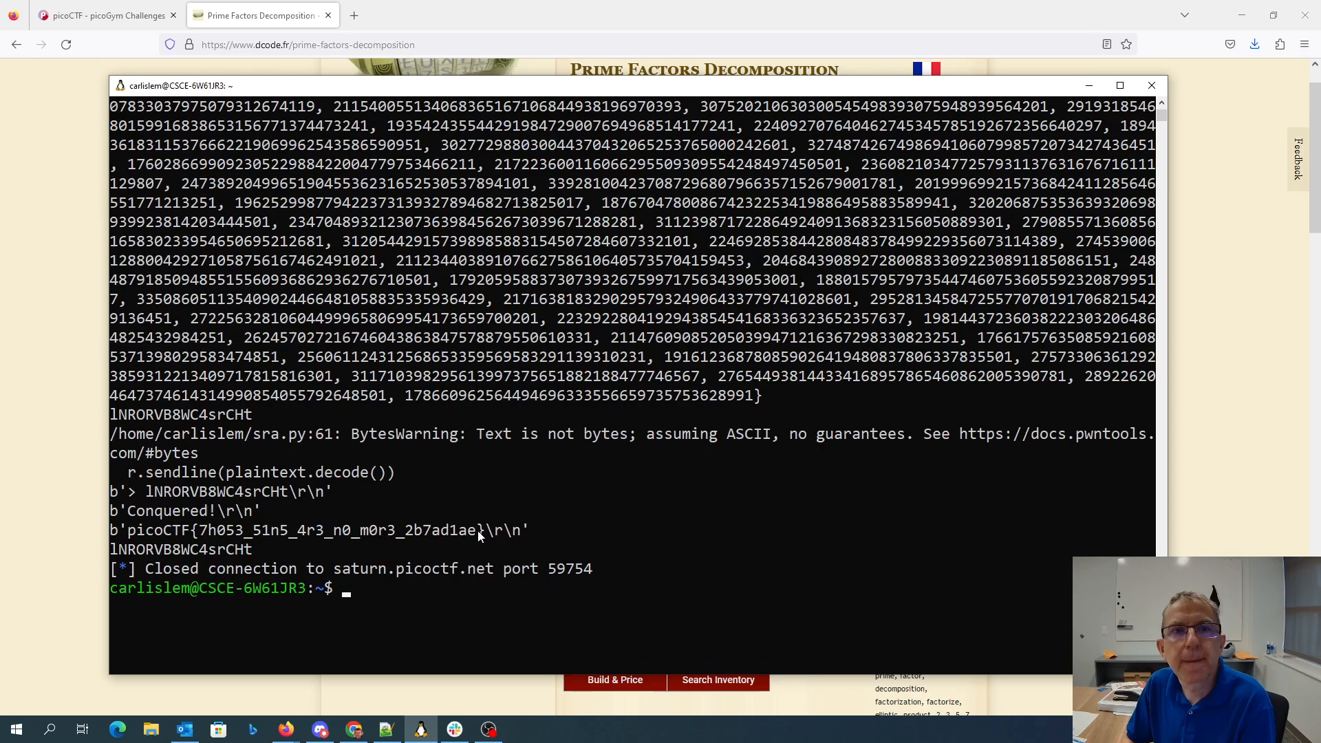
- Switch to the browser after sra.py prints the picoCTF flag
left_click(105, 15)
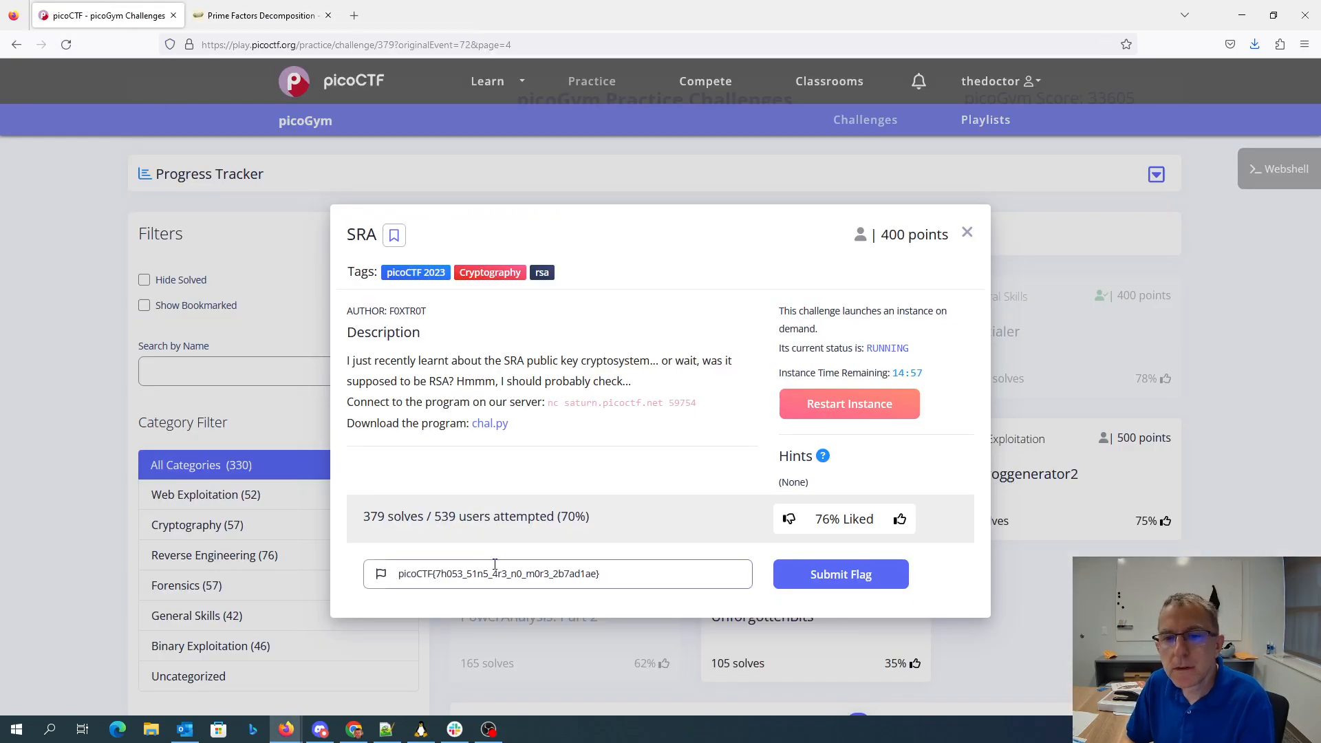
- Submit picoCTF{7h053_51n5_4r3_n0_m0r3_2b7ad1ae} for the SRA challenge
left_click(839, 574)
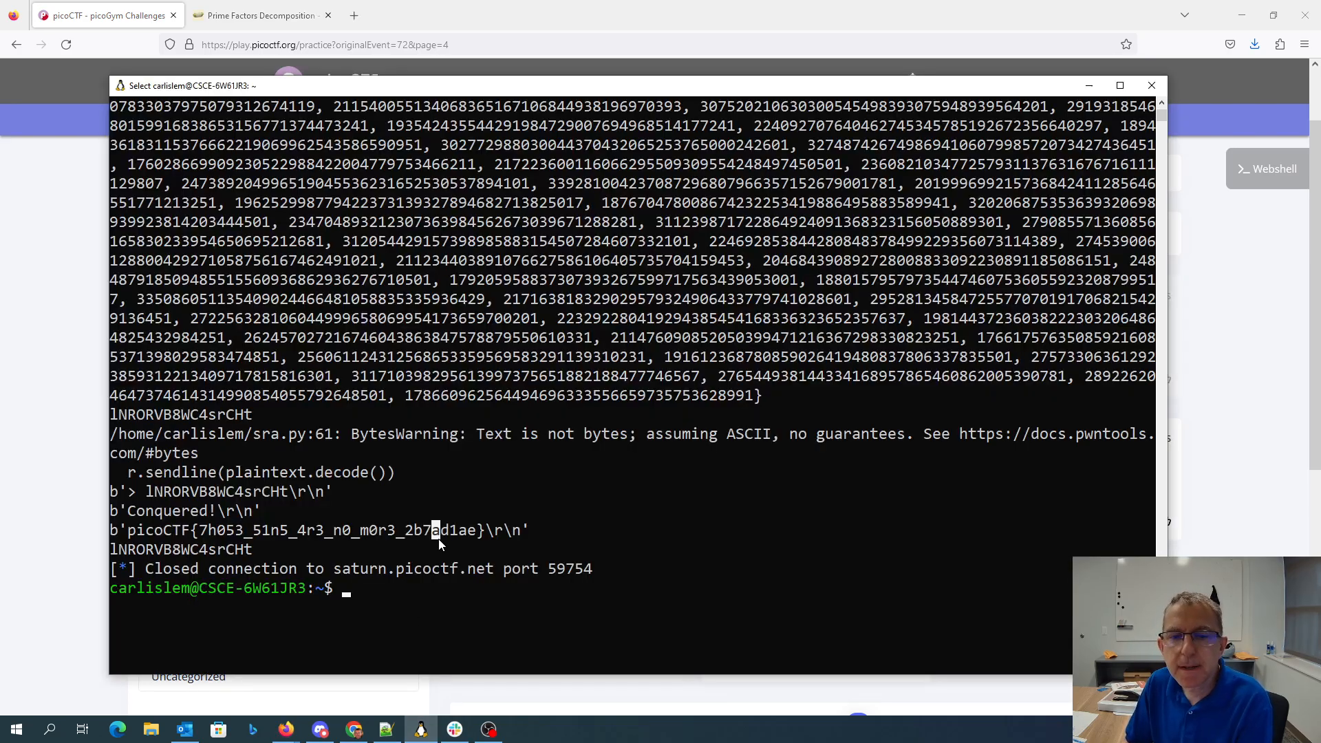
- Enter the netcat command nc saturn.picoctf.net 59754 at the bash prompt
type("nc")
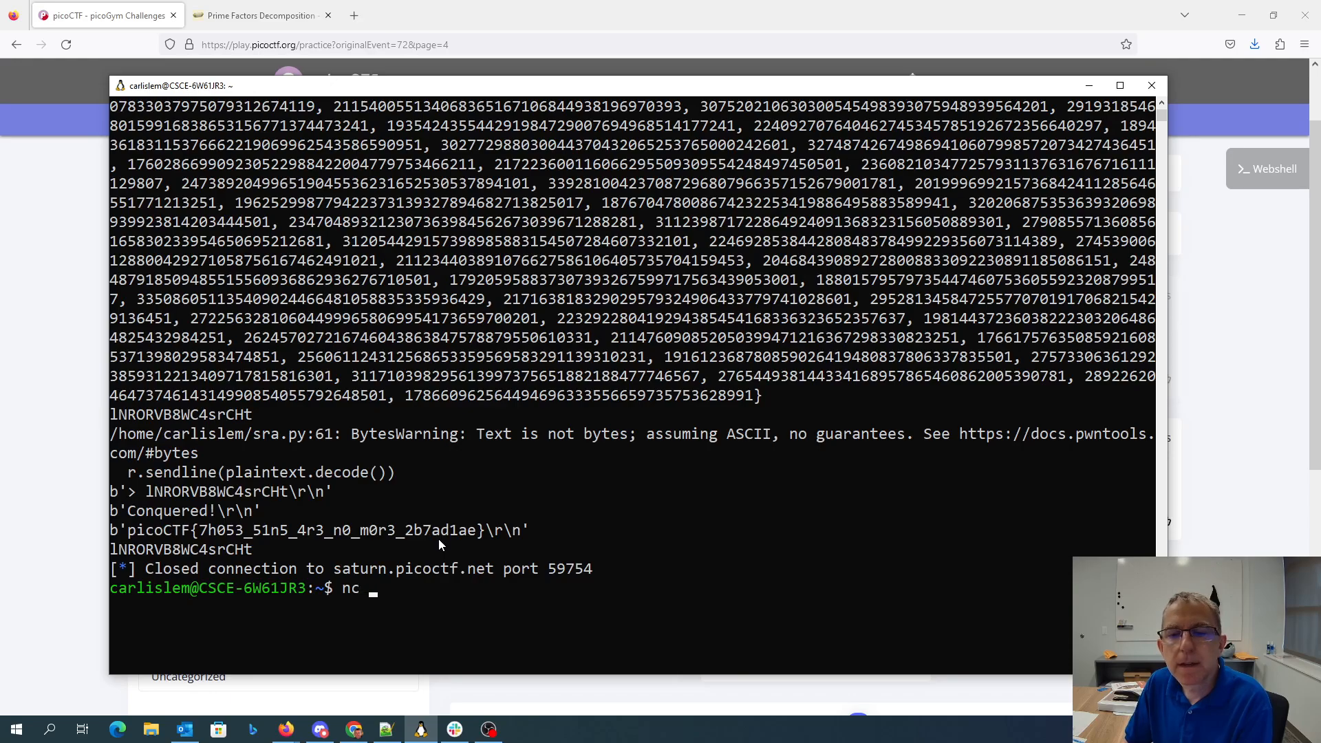
type("saturn.picoctf.net 5")
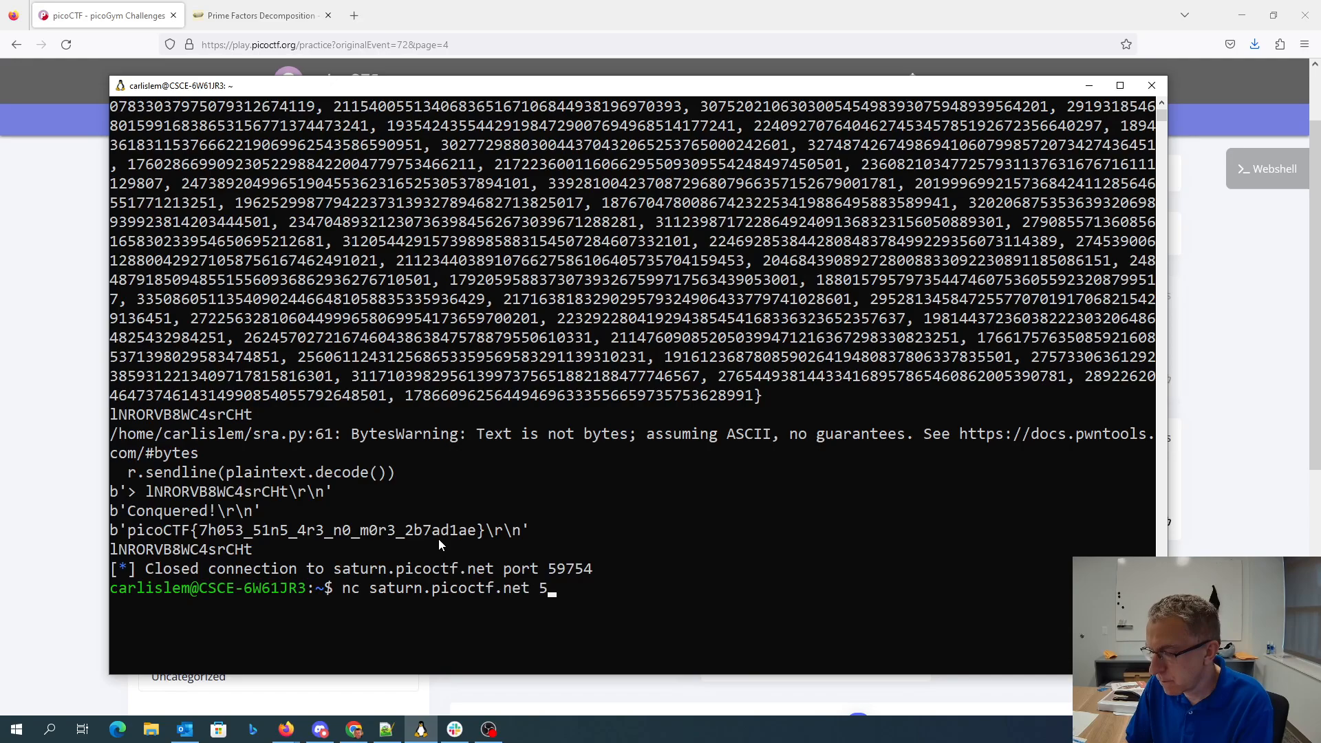
type("9754")
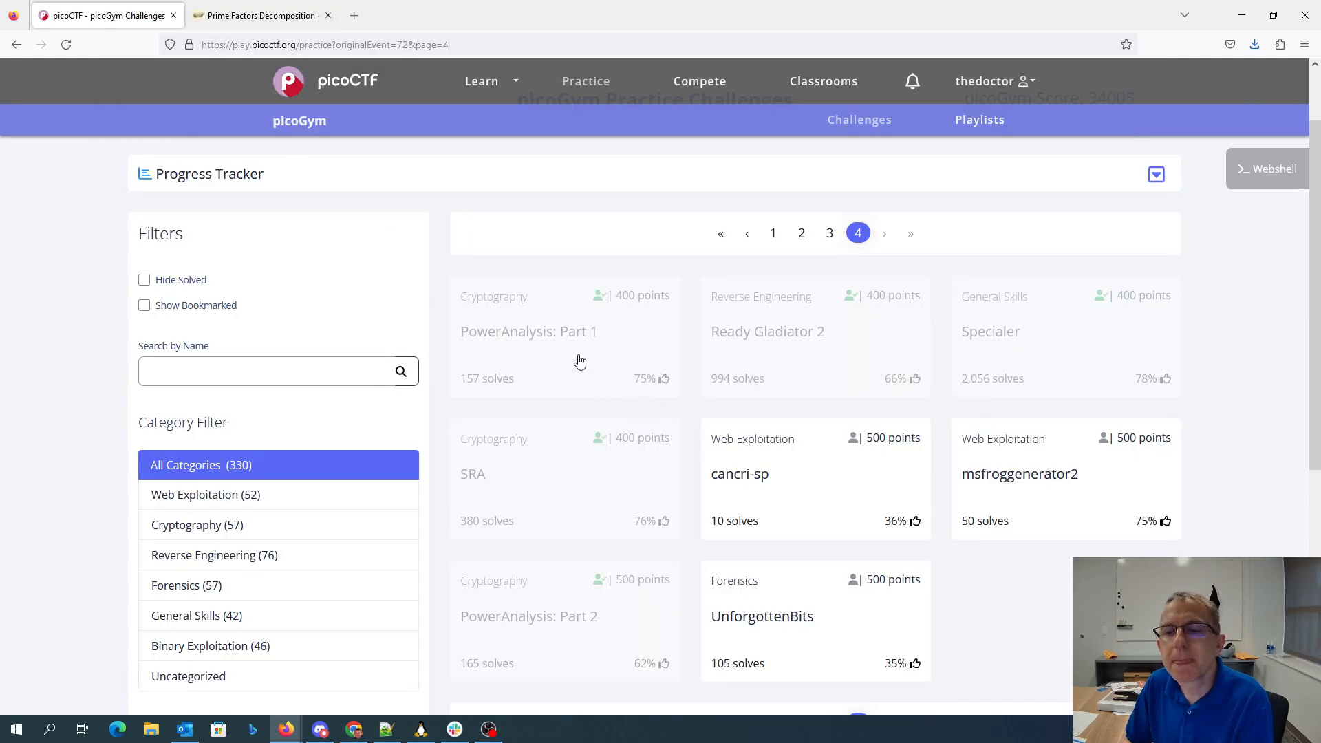
- Check SRA shows as solved on picoCTF, then return to Windows Terminal
left_click(262, 15)
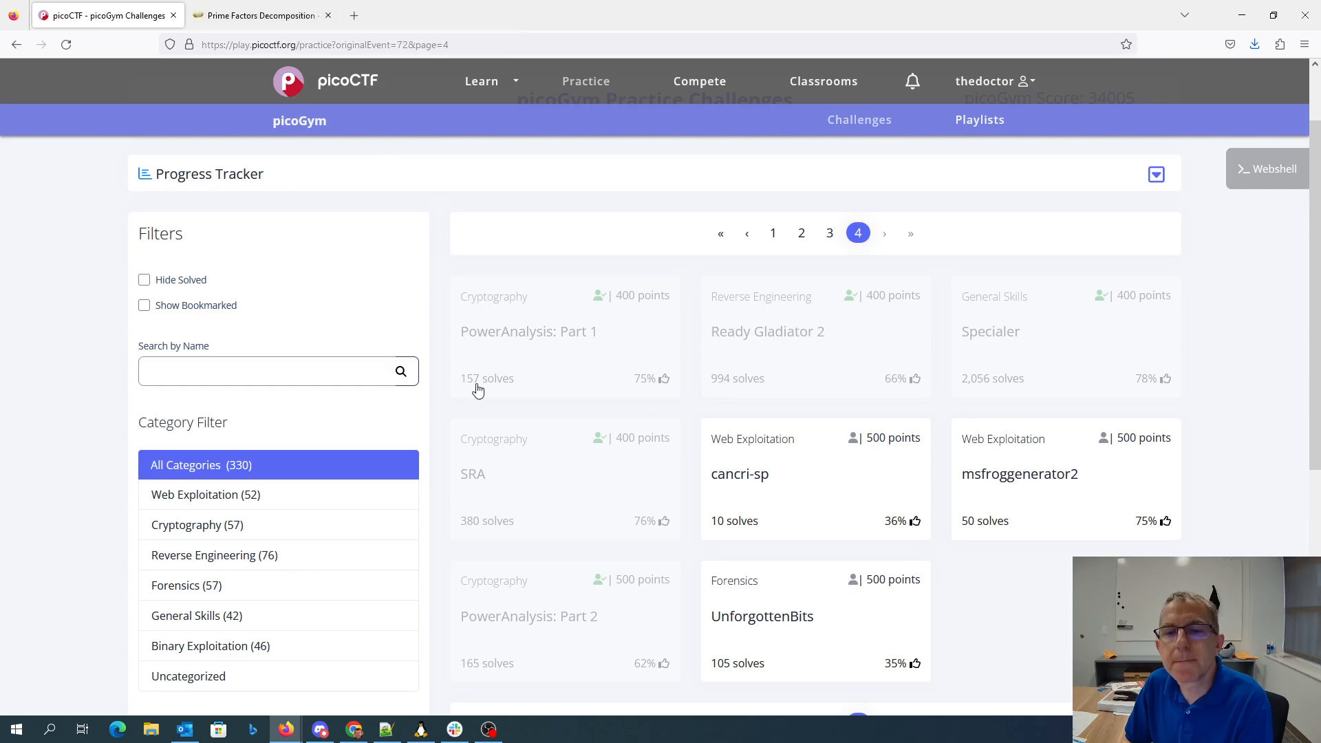
left_click(472, 473)
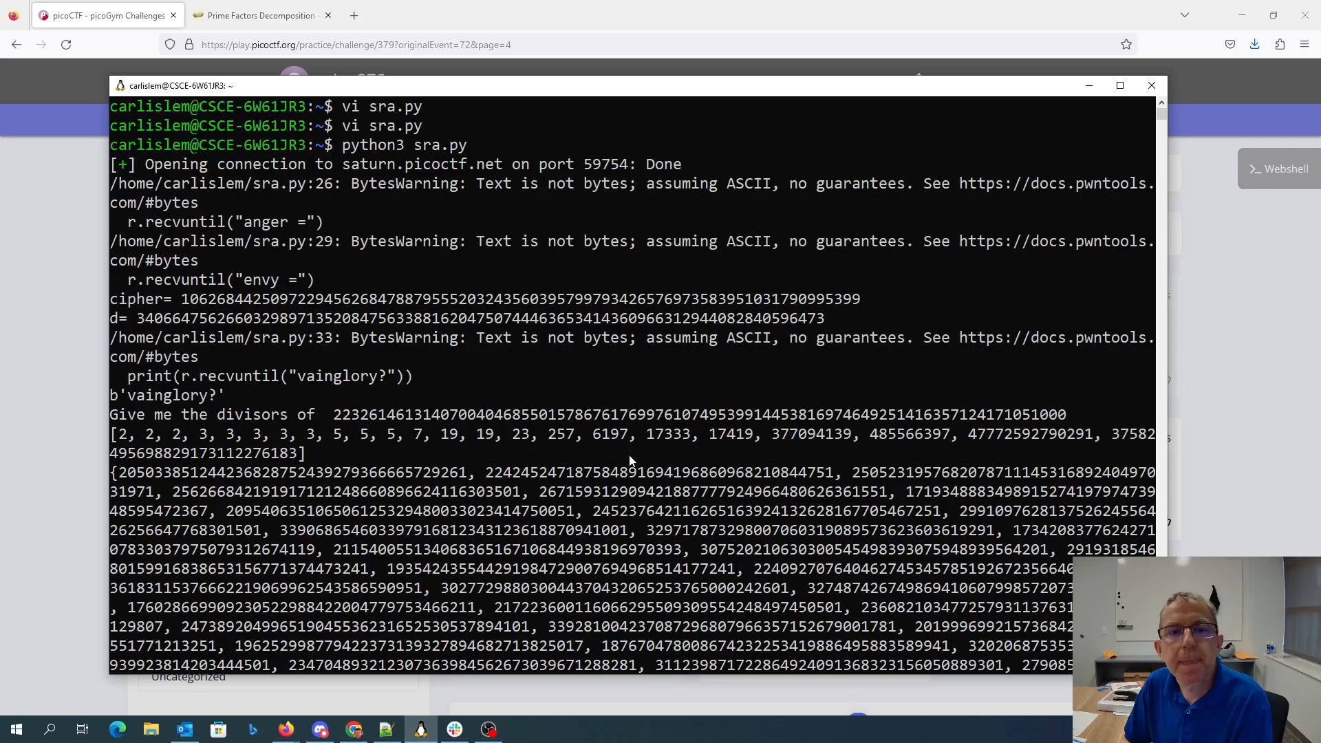
mouse_move(246, 261)
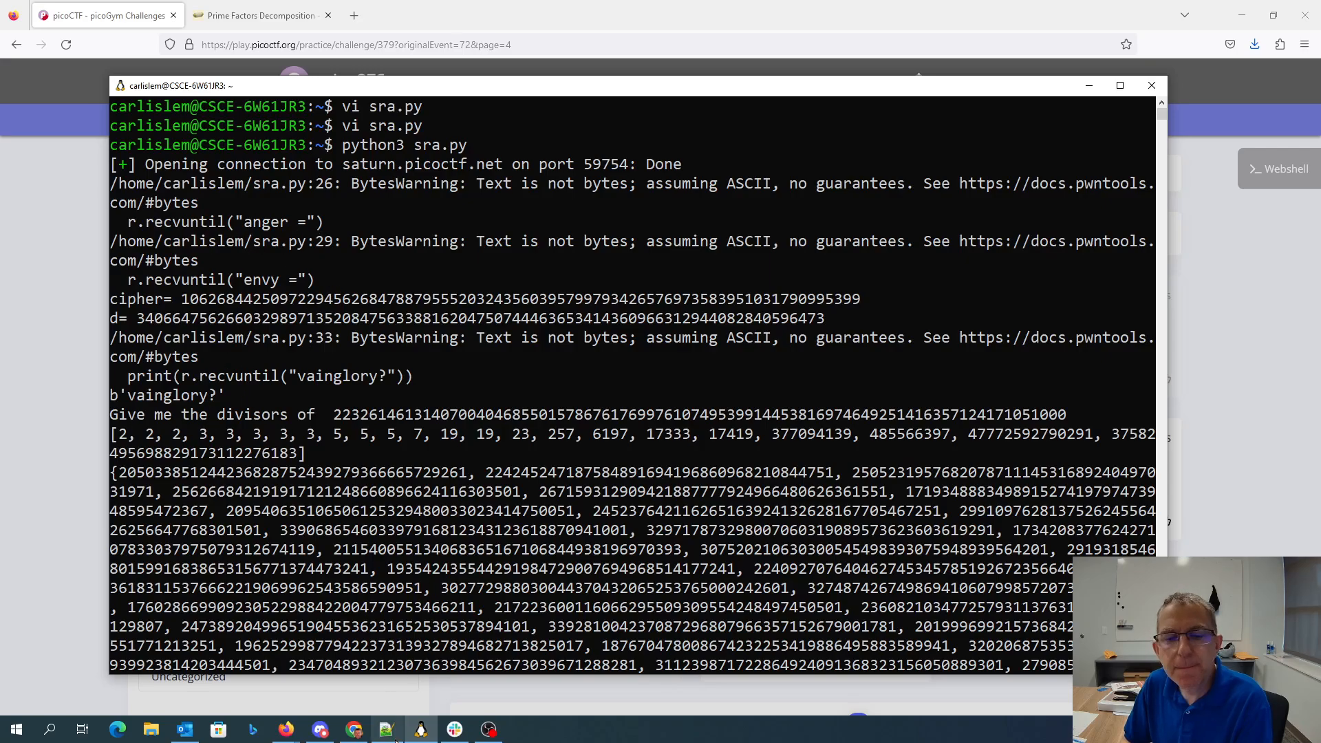
- Bring up the chal.py challenge source in Notepad++
left_click(386, 729)
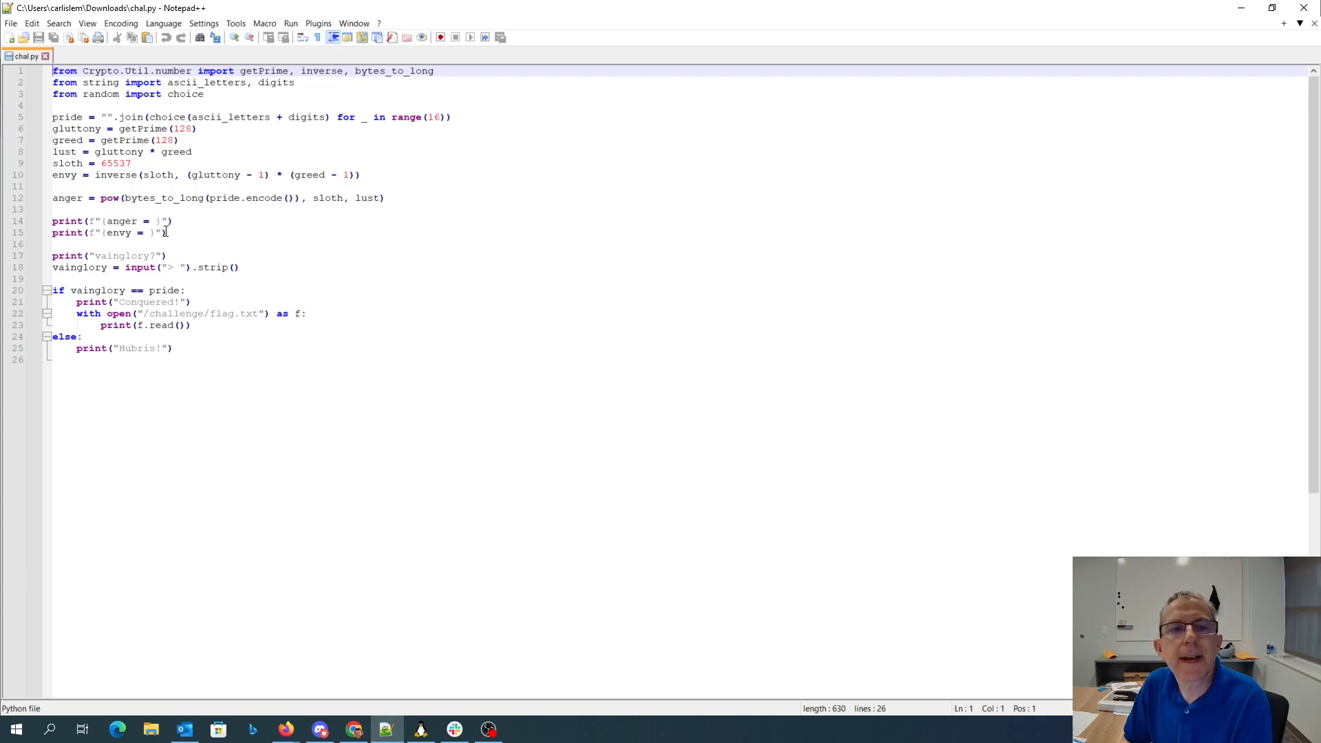
mouse_move(281, 207)
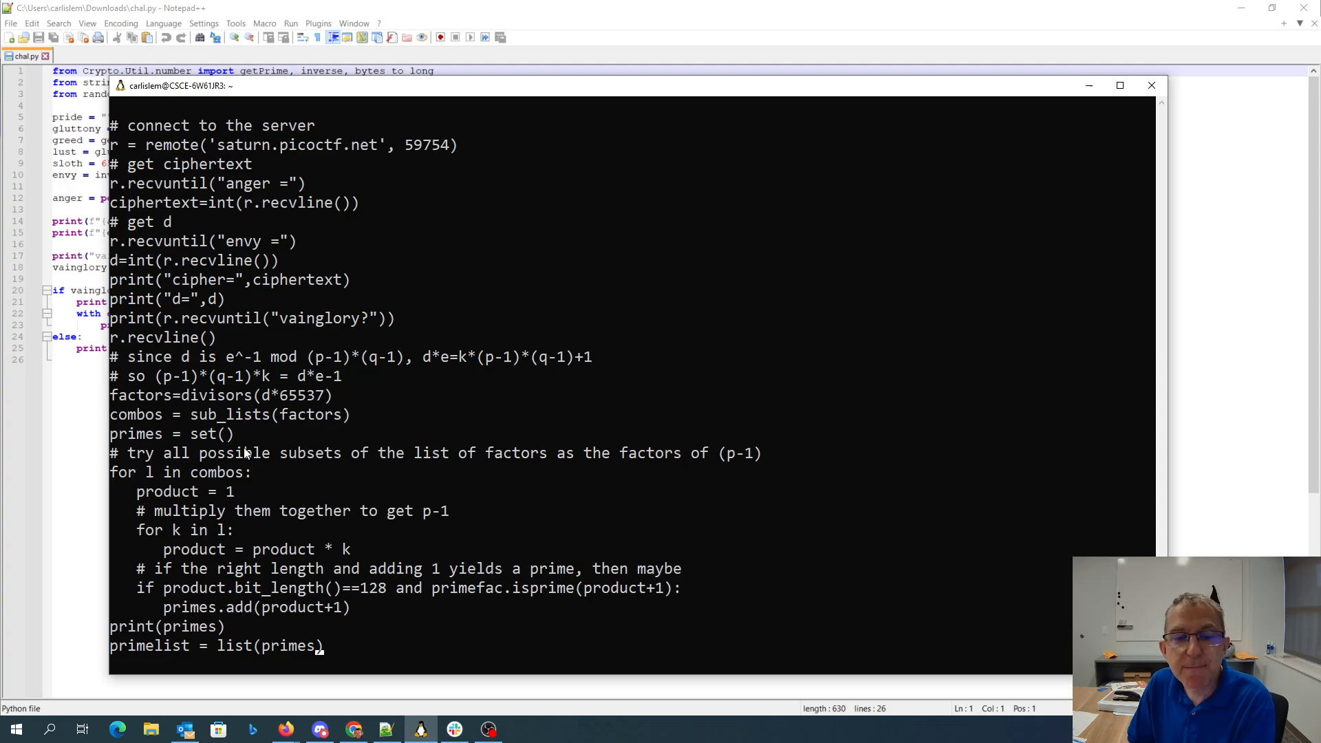
- Scroll to sra.py's prime-pair decryption loop and quit vi with :q
scroll("down", 3)
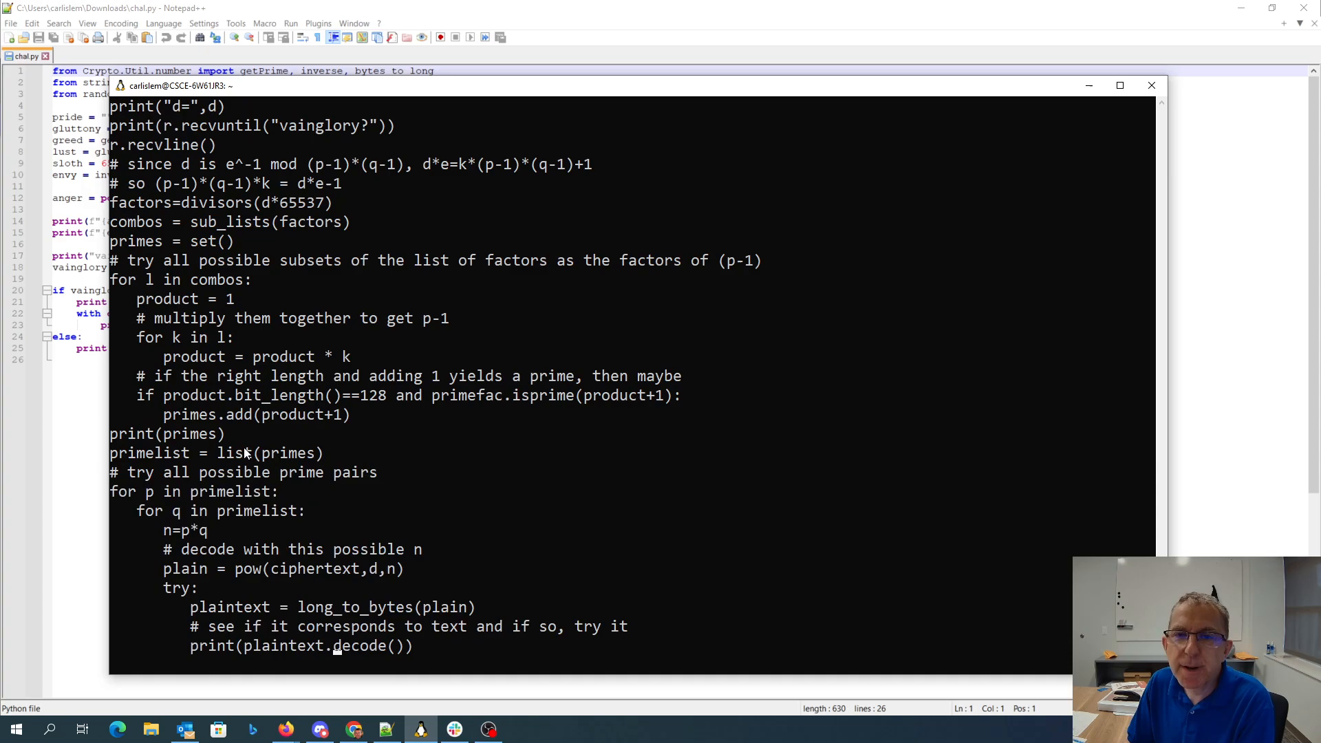
type("r.sendline(plaintext.decode())")
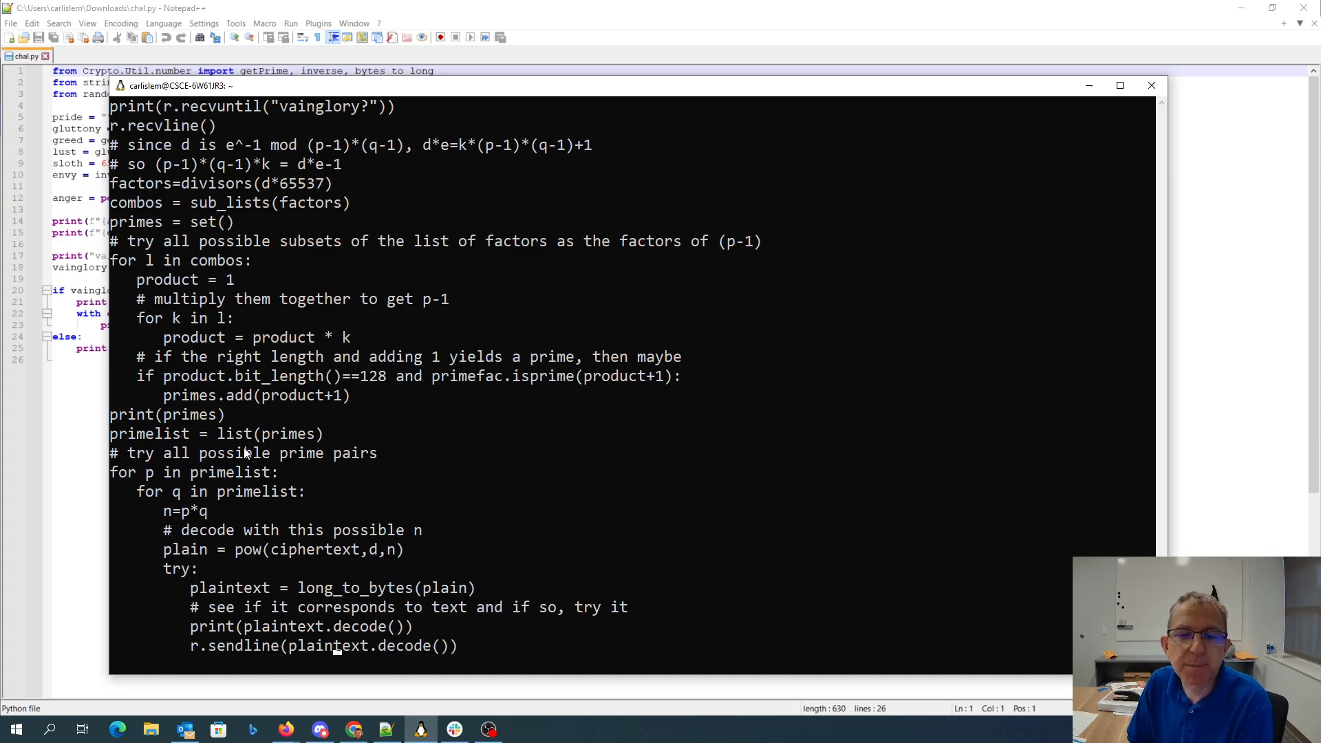
scroll("down", 3)
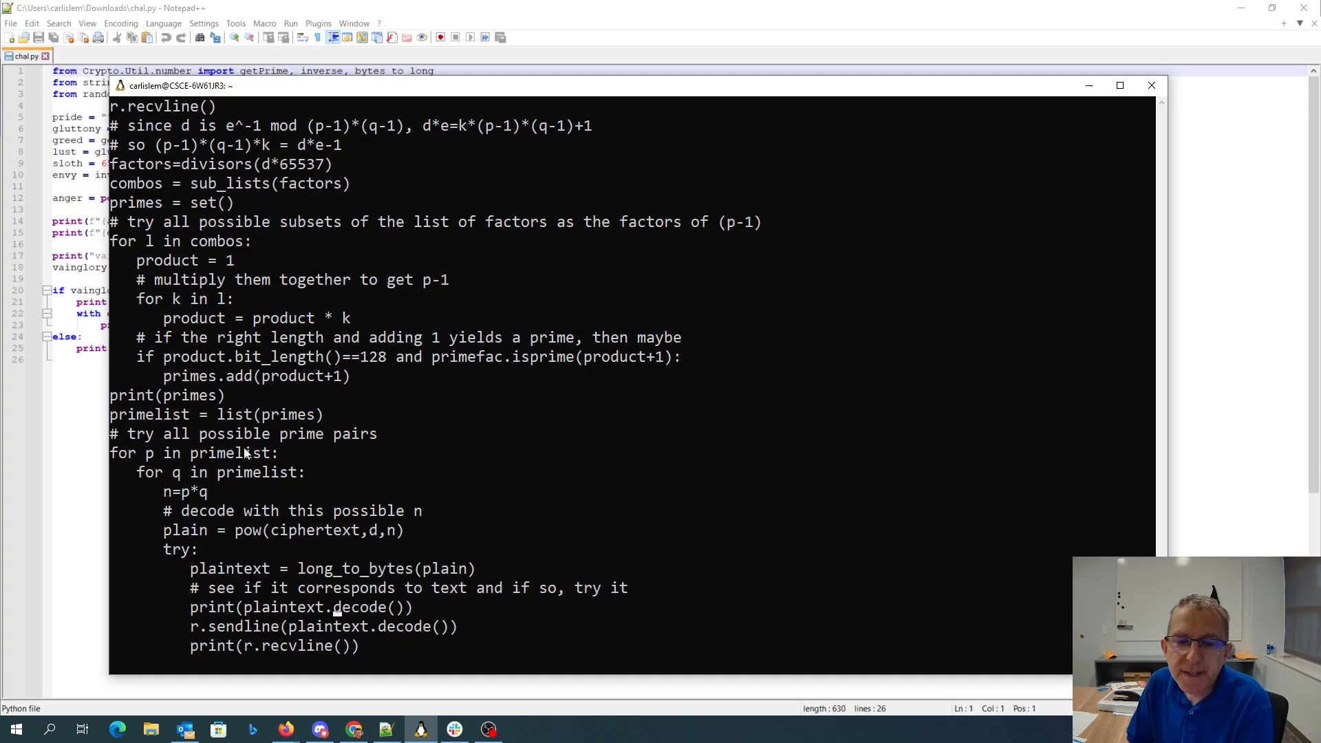
scroll("down", 3)
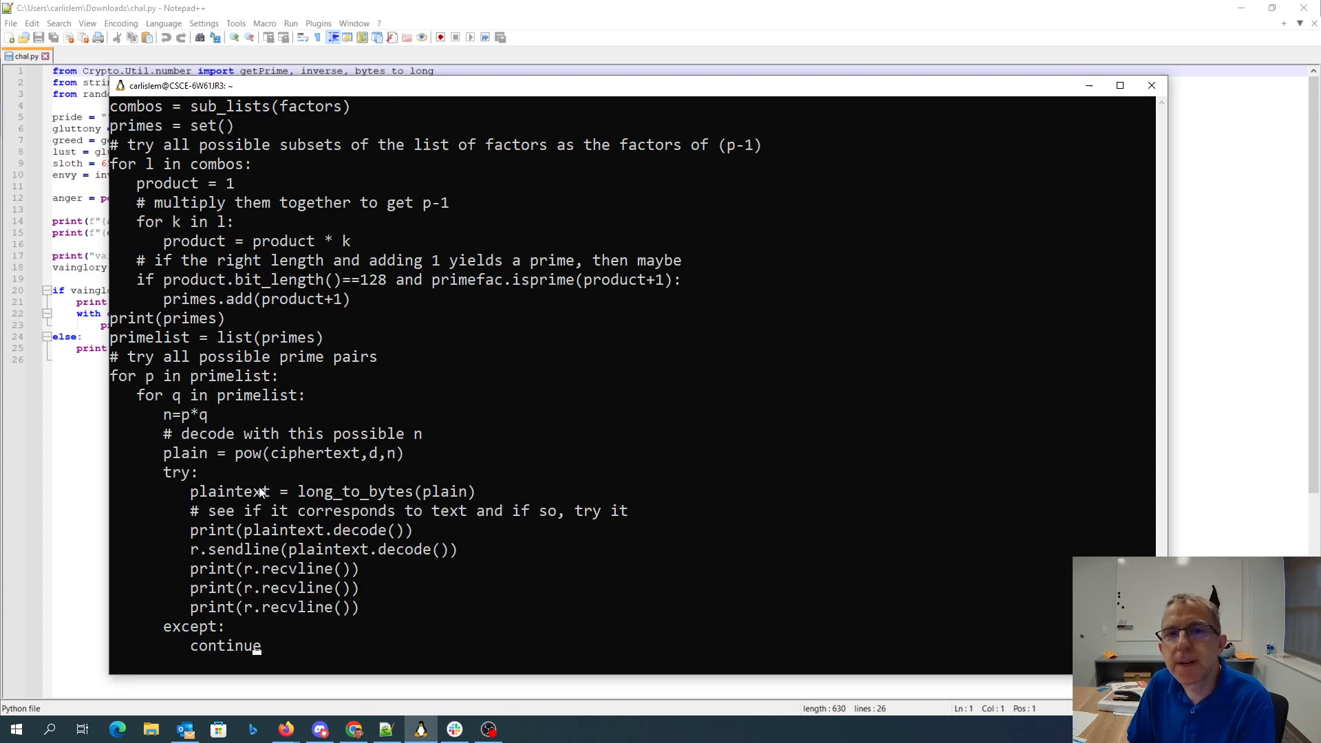
type(":q")
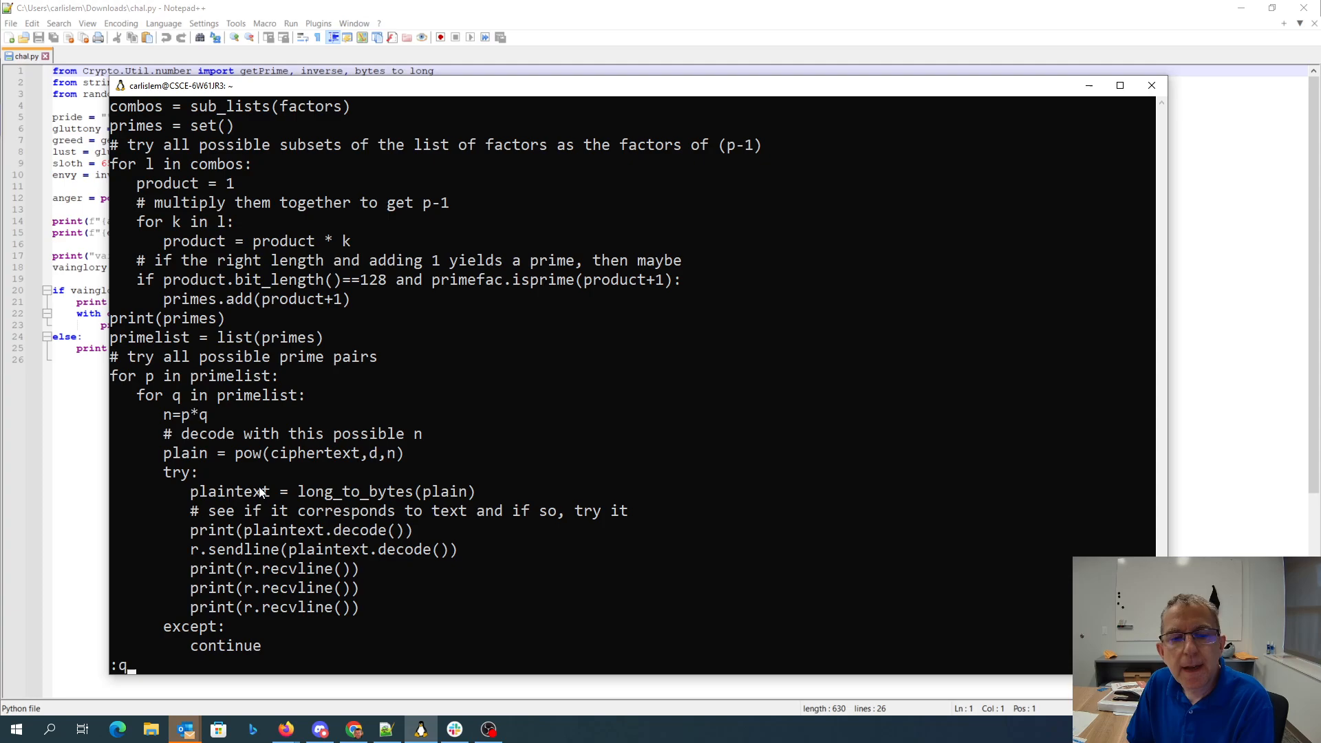